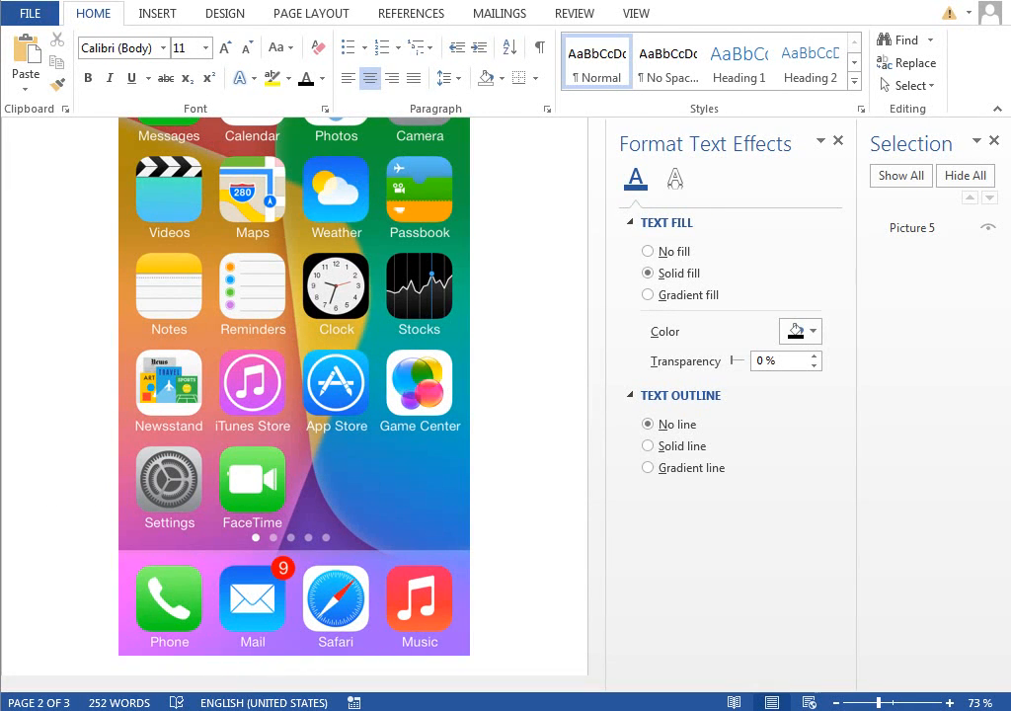
mouse_move(533, 353)
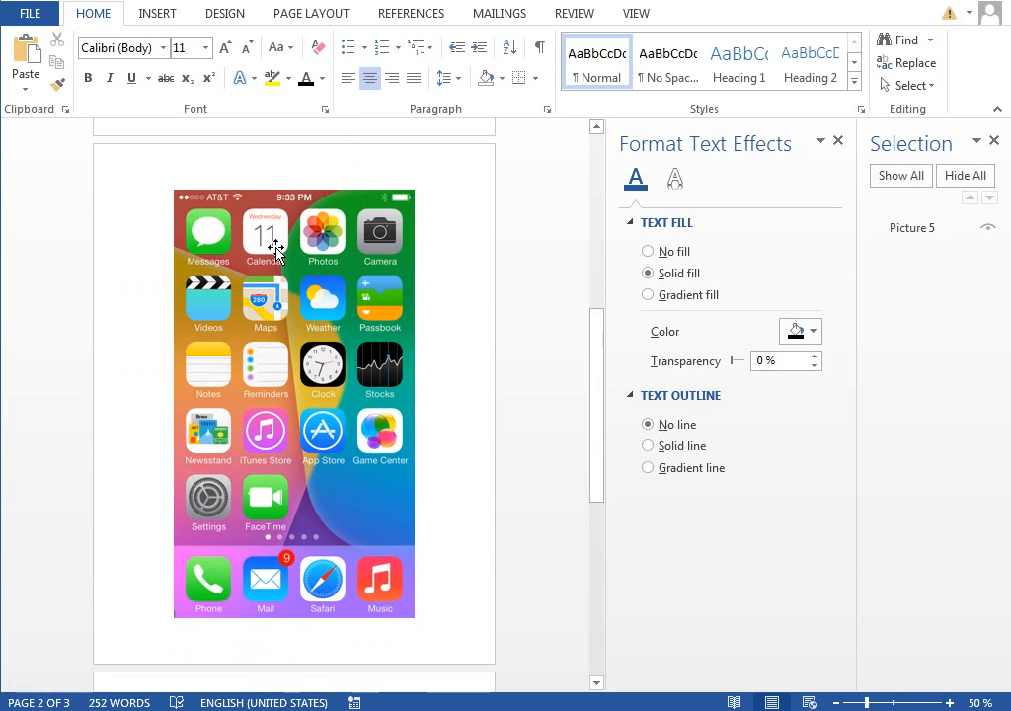
Choose the Rectangle shape from Insert > Shapes to draw over the home-screen picture.
click(158, 12)
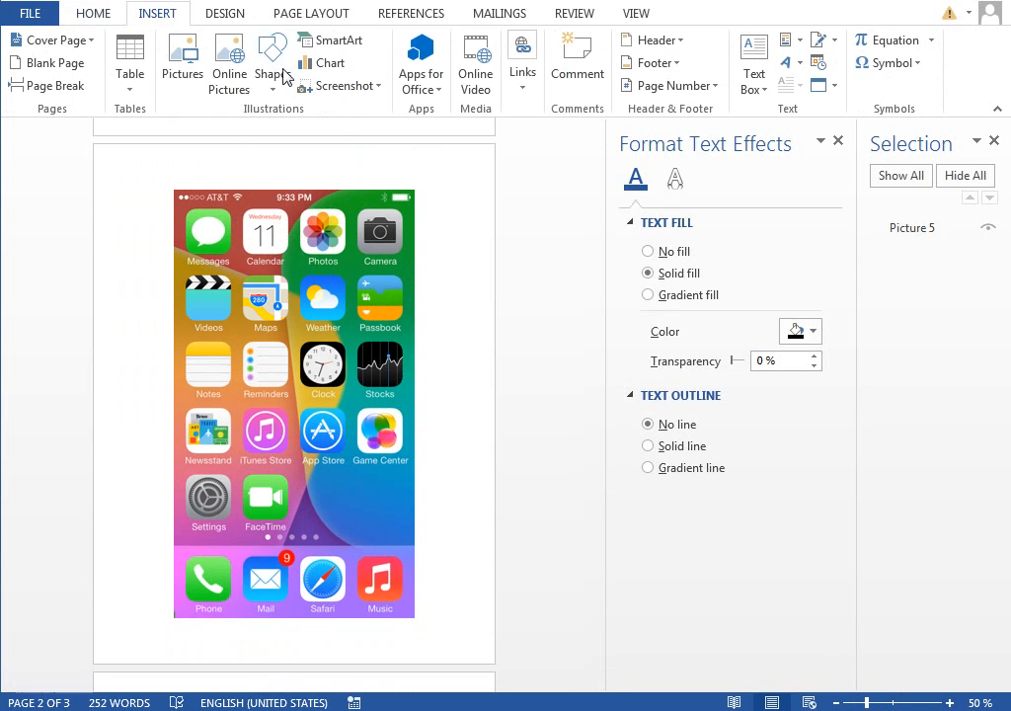
click(272, 61)
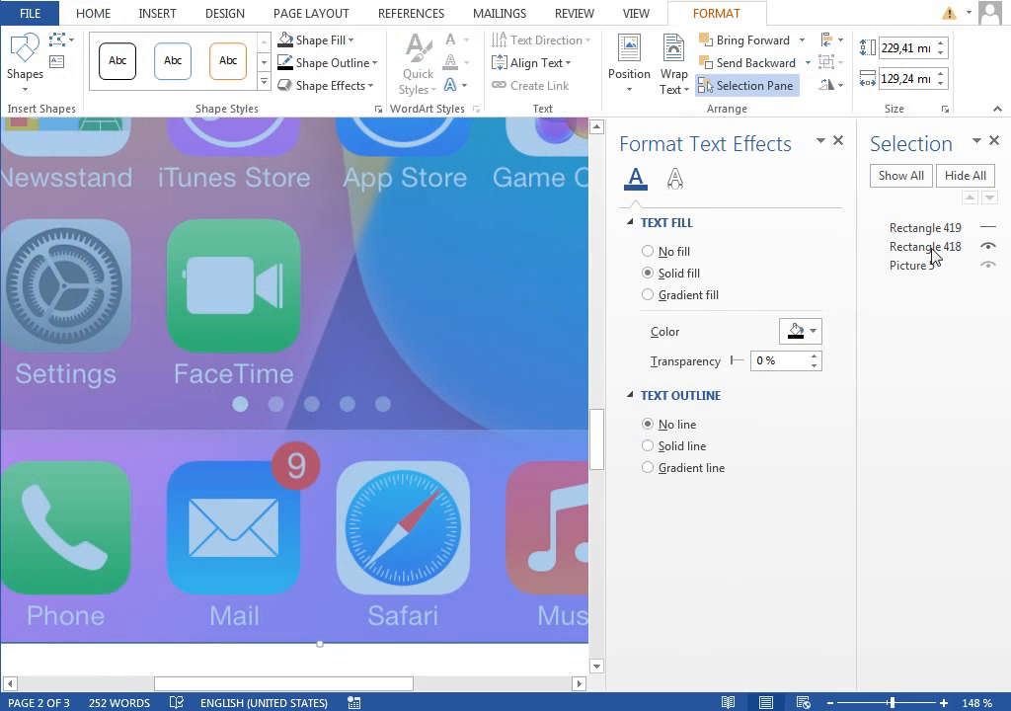
Give Rectangle 418 no outline and a gradient fill, recolouring its end stop toward orange.
click(924, 247)
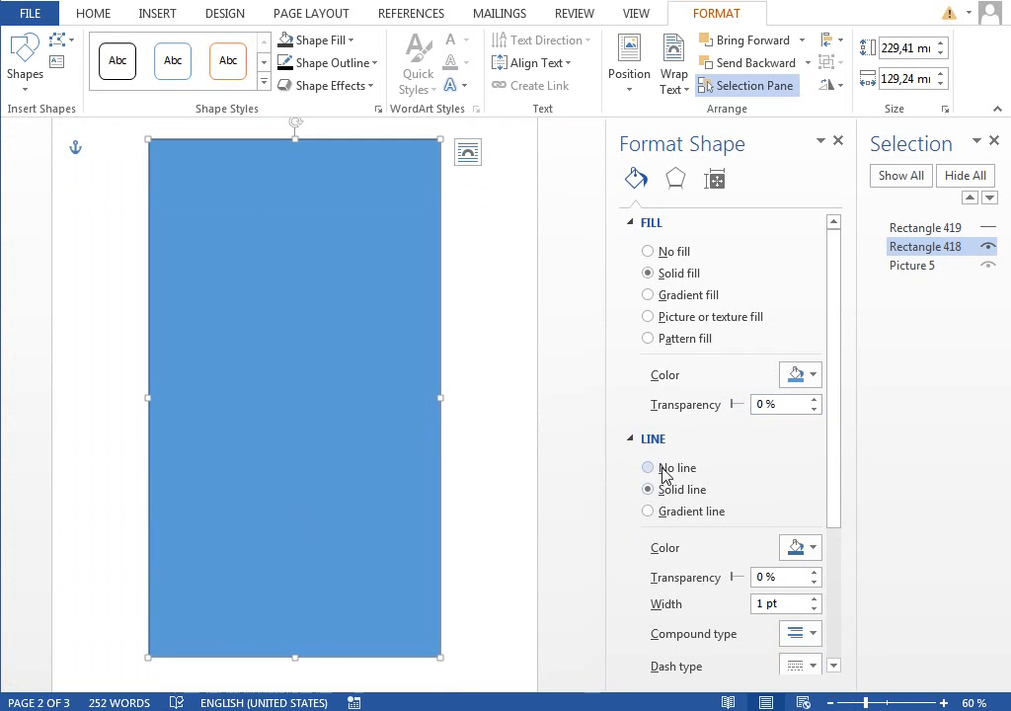
click(648, 294)
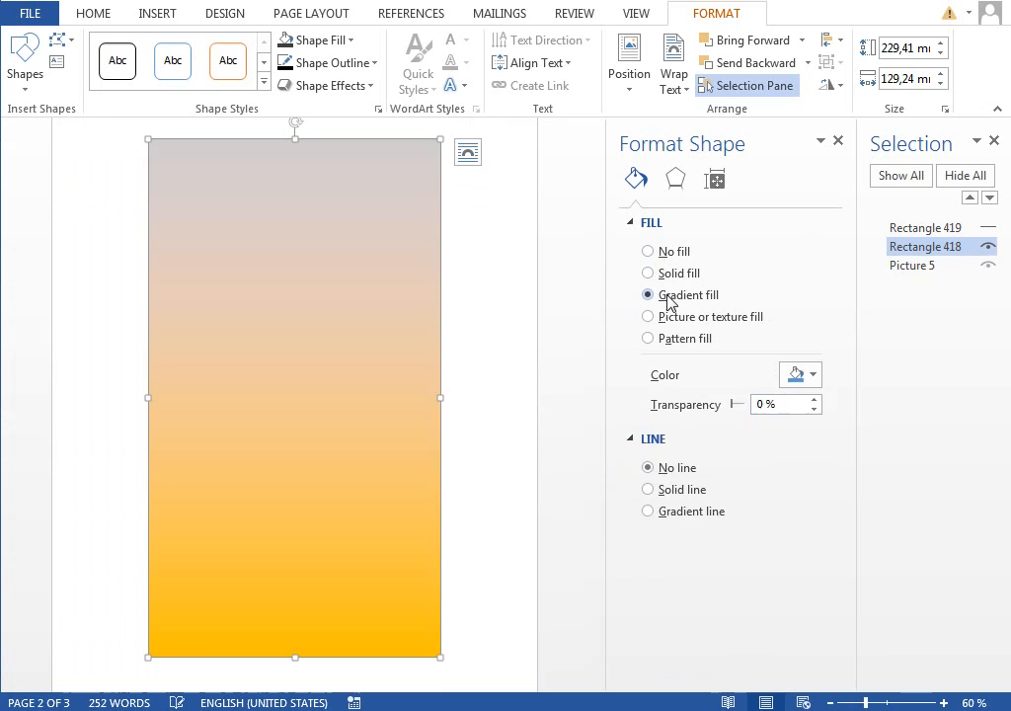
click(648, 295)
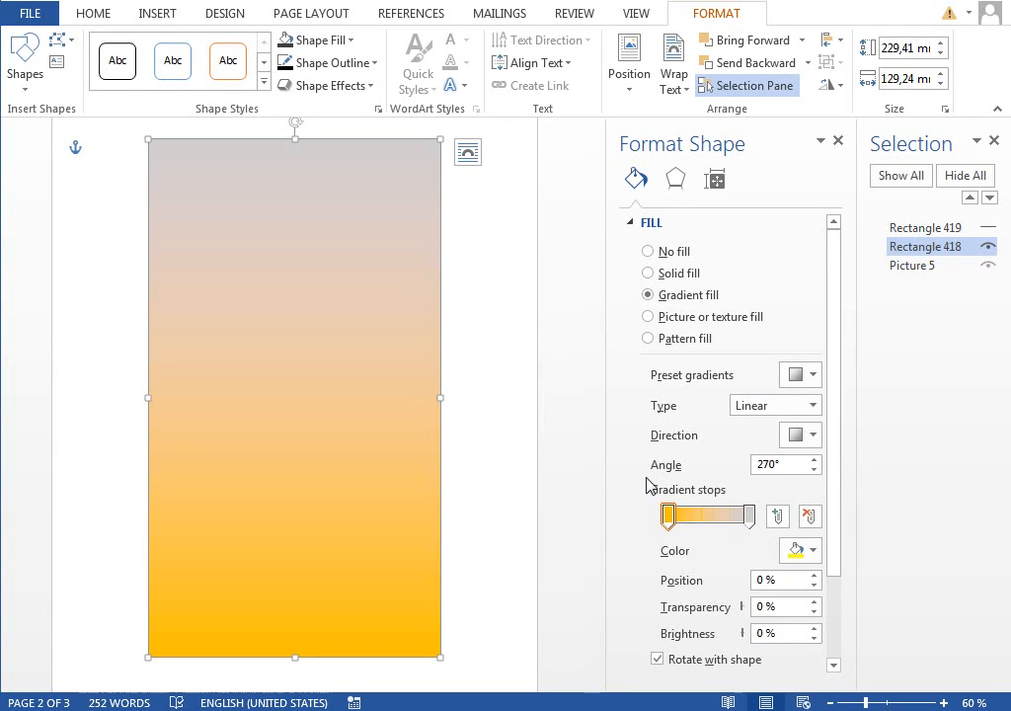
mouse_move(780, 549)
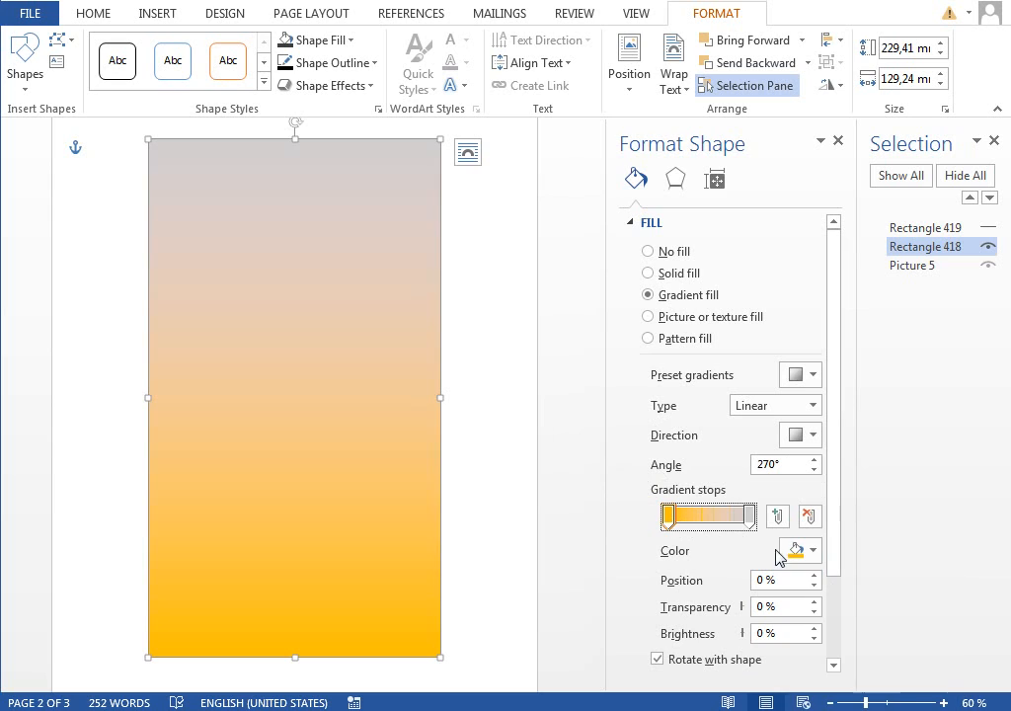
click(747, 516)
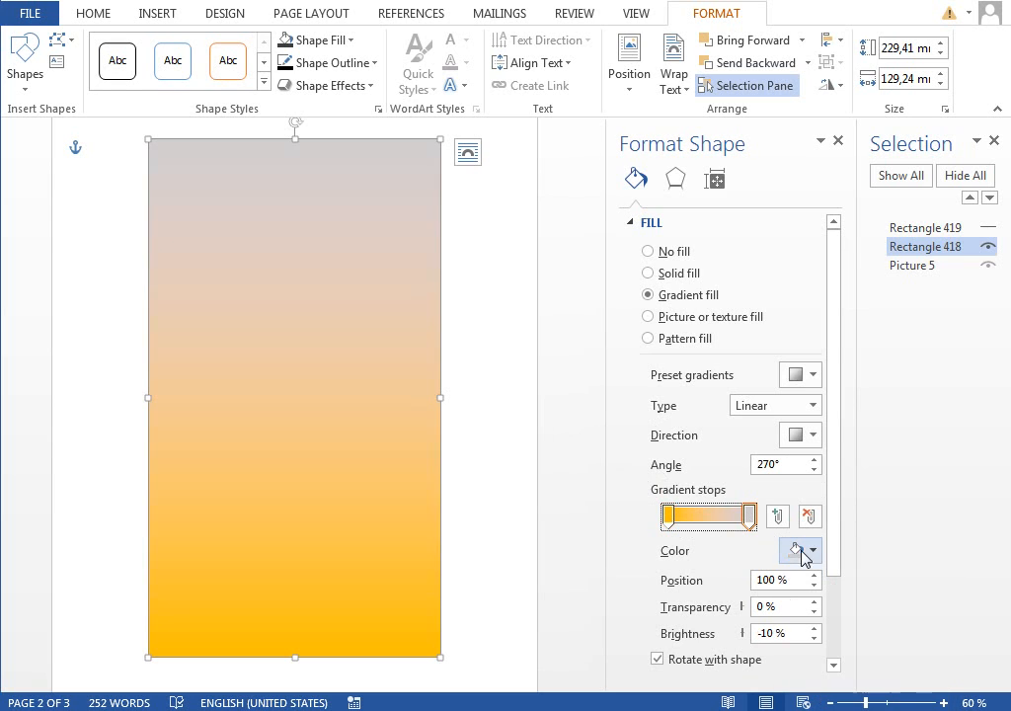
click(812, 549)
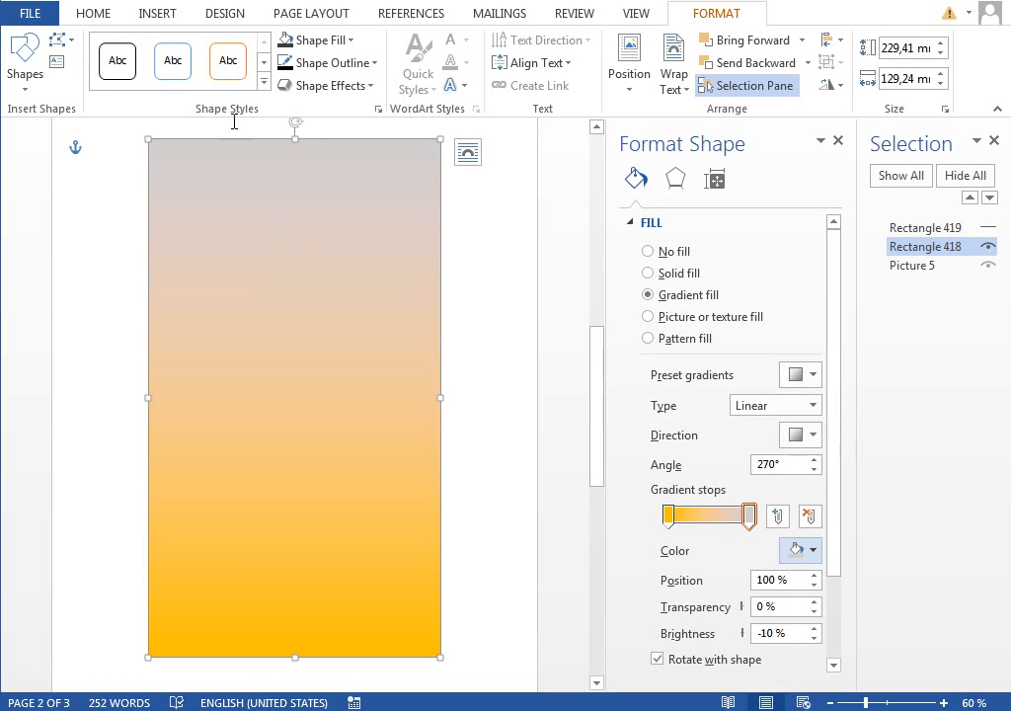
mouse_move(356, 260)
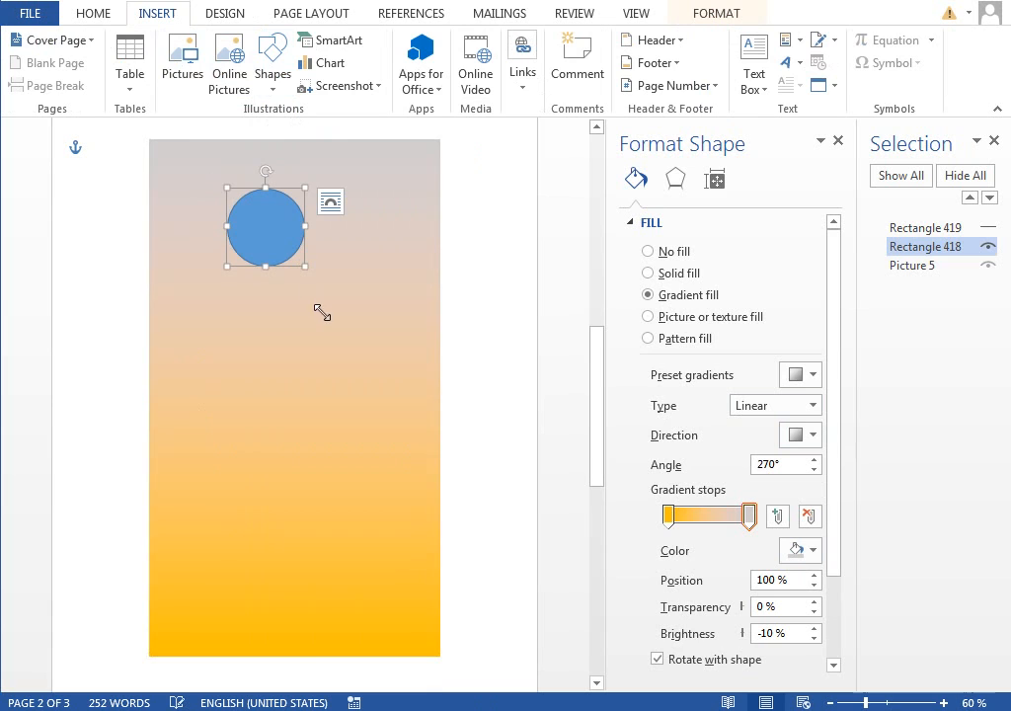
Make the circle white at 70% transparency with soft edges and copy it elsewhere on the background.
click(813, 375)
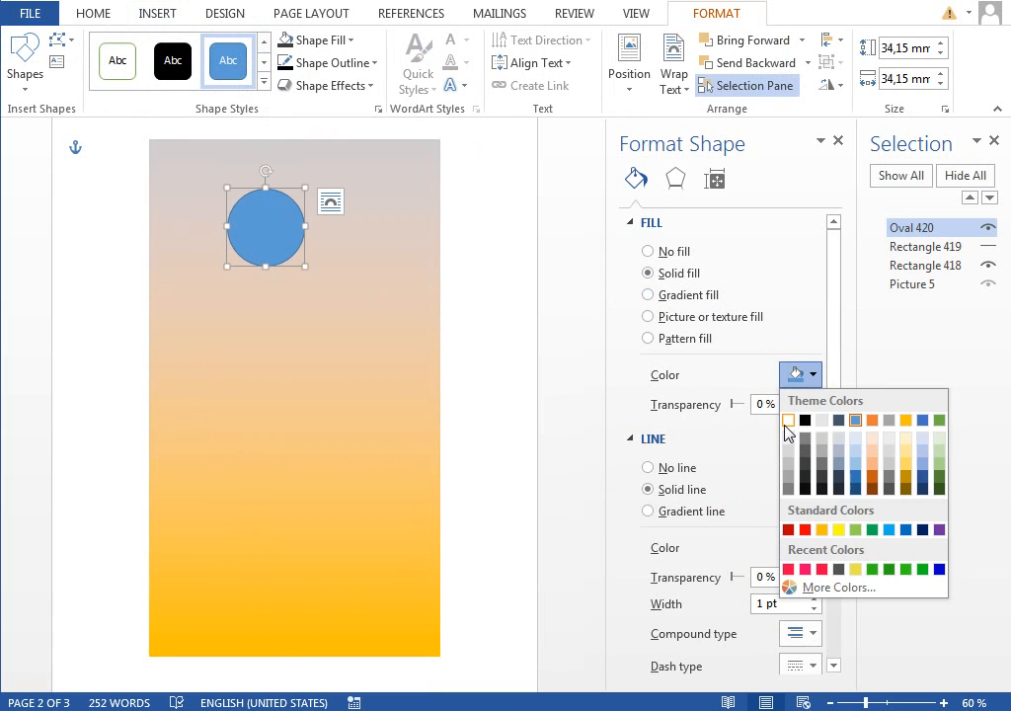
click(790, 419)
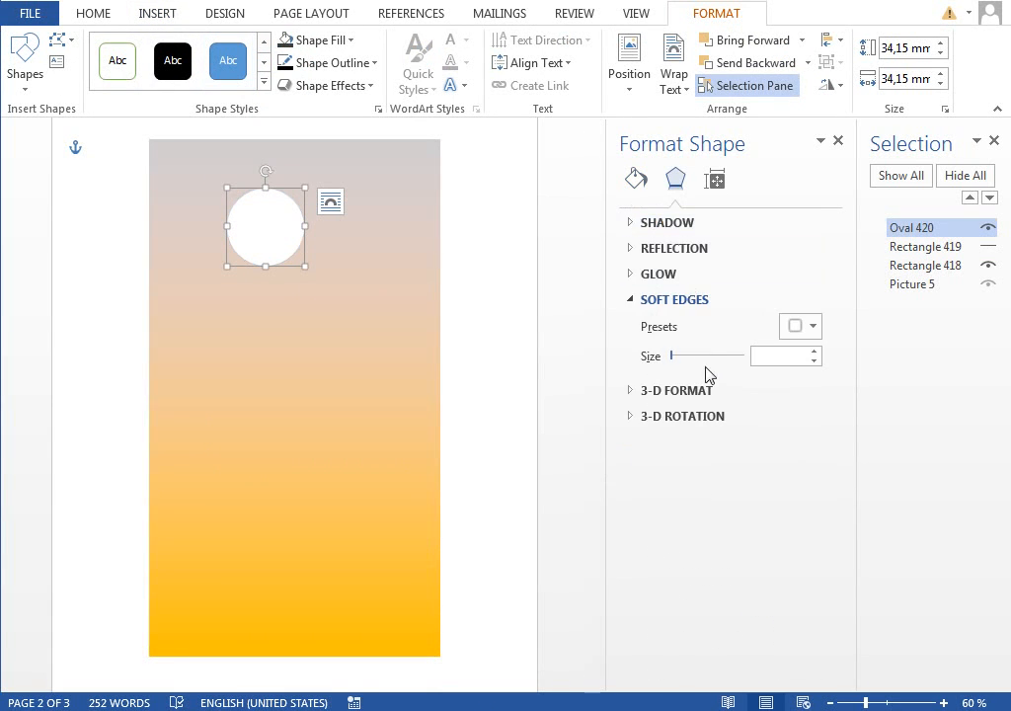
mouse_move(674, 301)
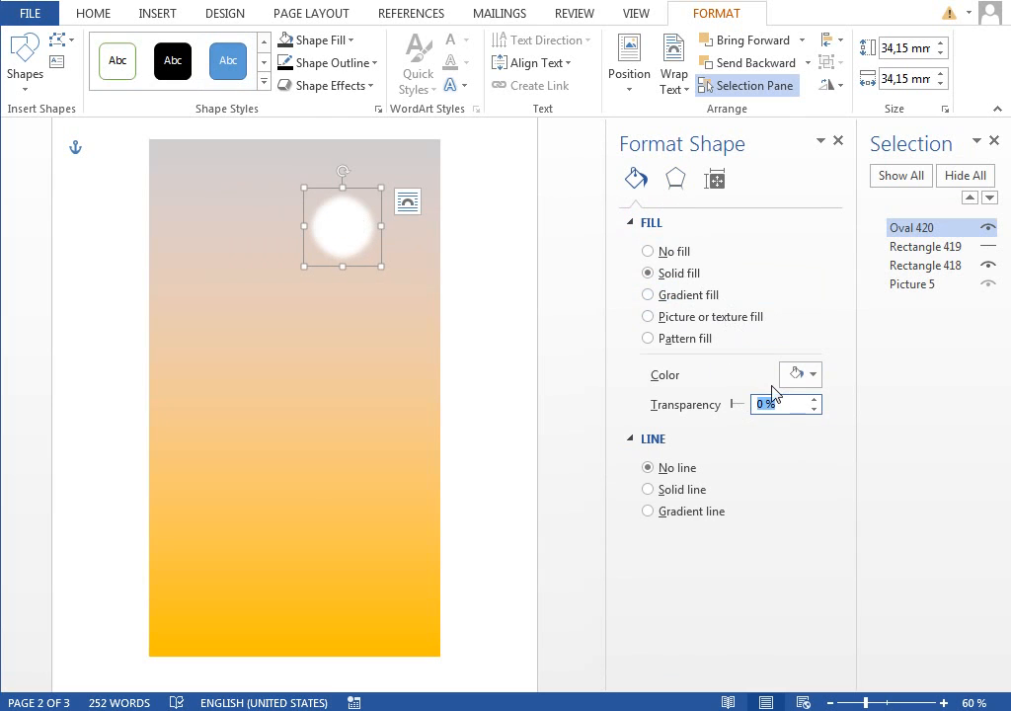
text(70)
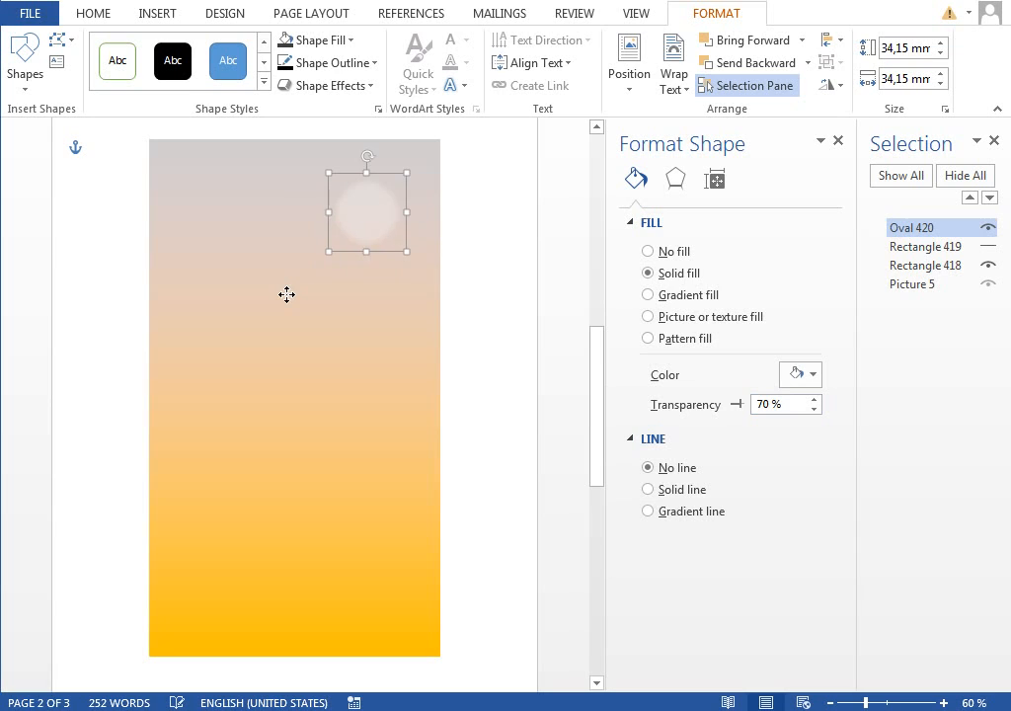
drag(368, 203, 264, 292)
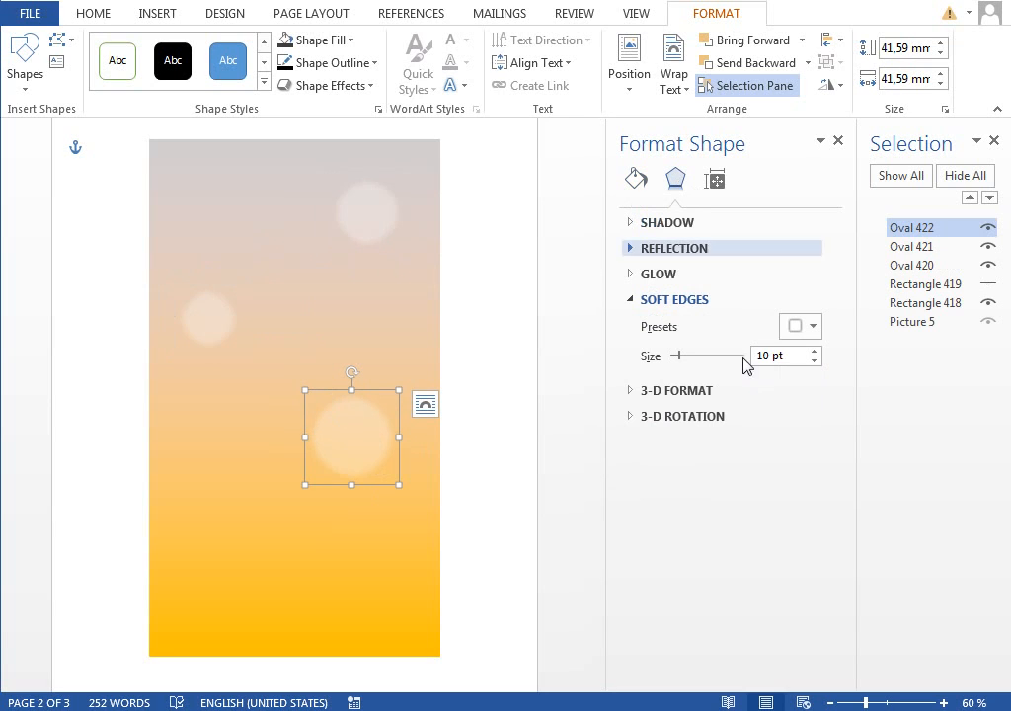
drag(675, 356, 687, 355)
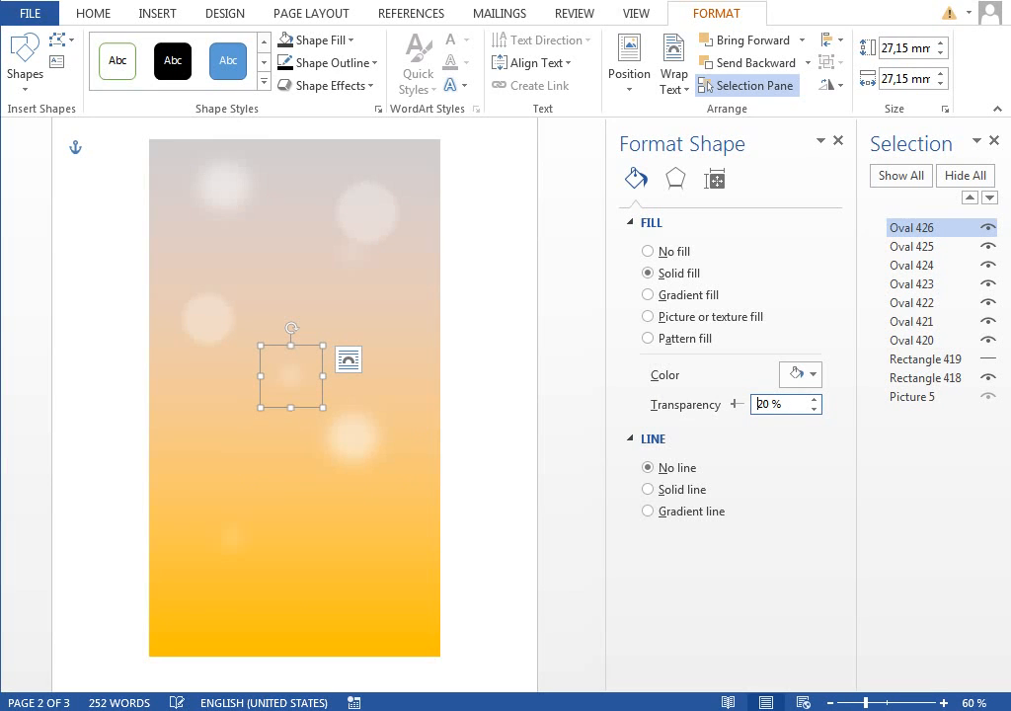
Copy circles lower and into the middle of the background, varying their transparency and soft edges.
click(675, 177)
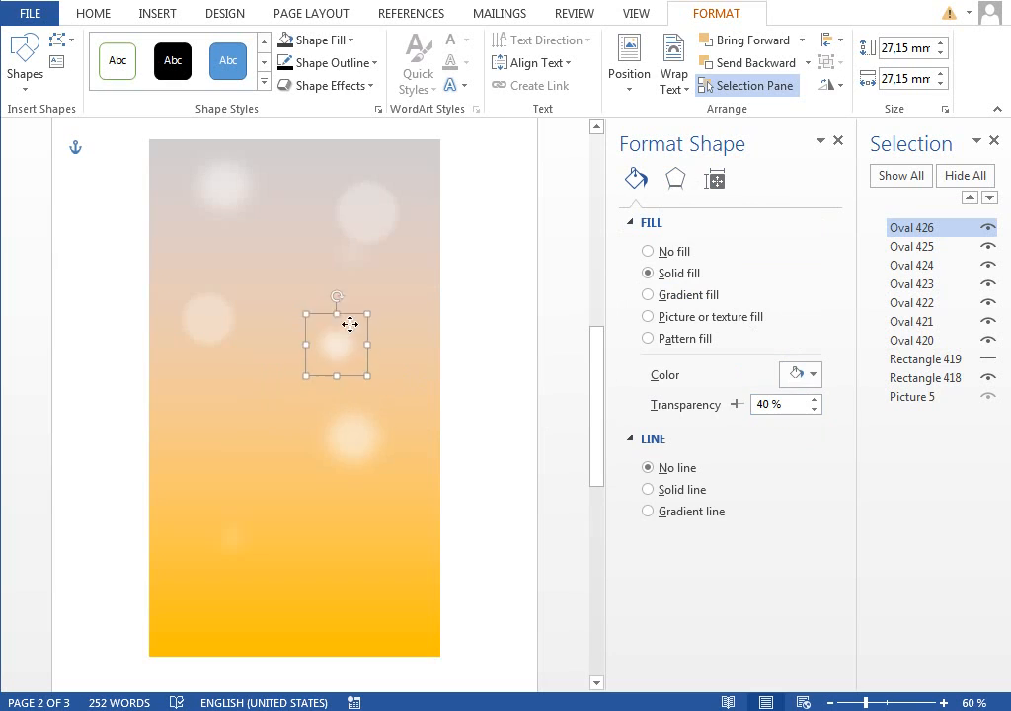
drag(336, 343, 255, 385)
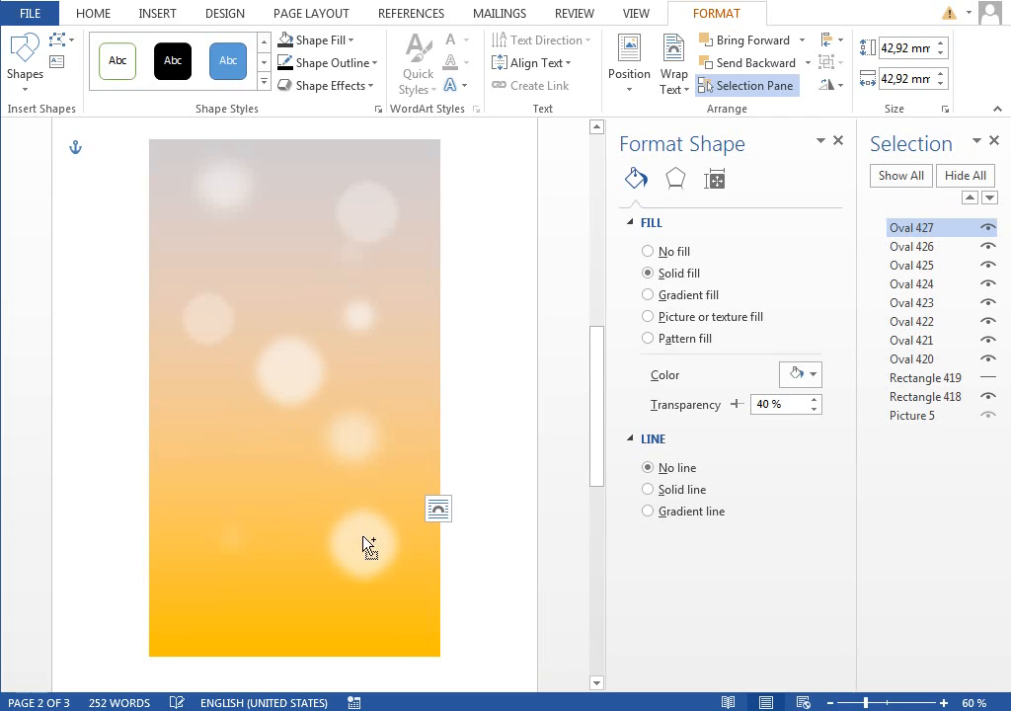
click(363, 545)
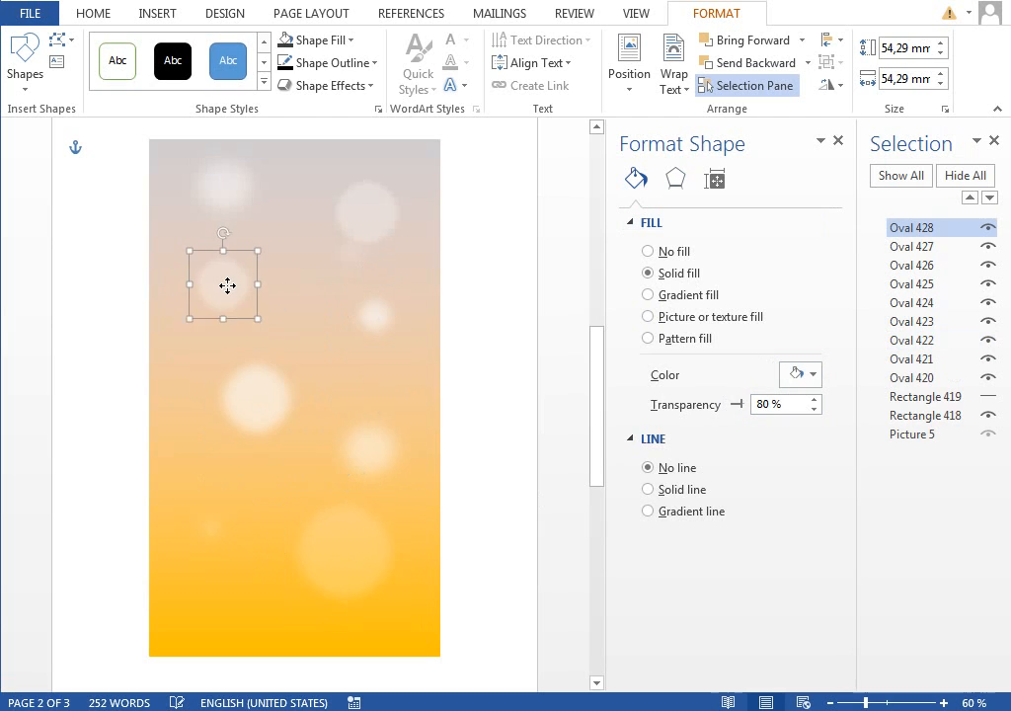
drag(223, 285, 371, 450)
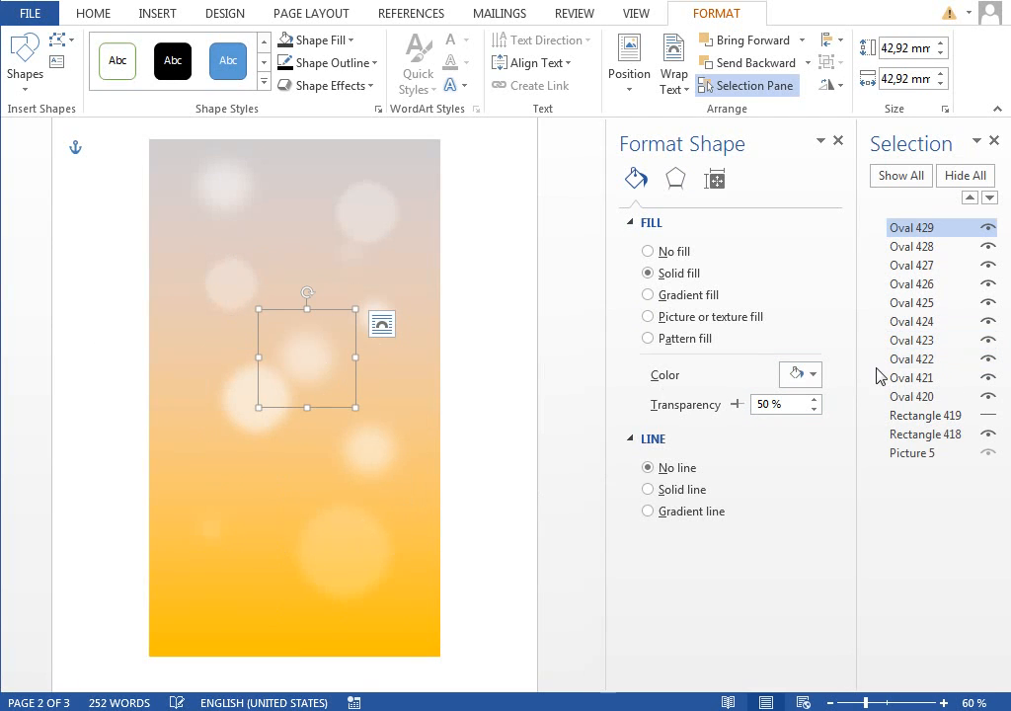
click(675, 178)
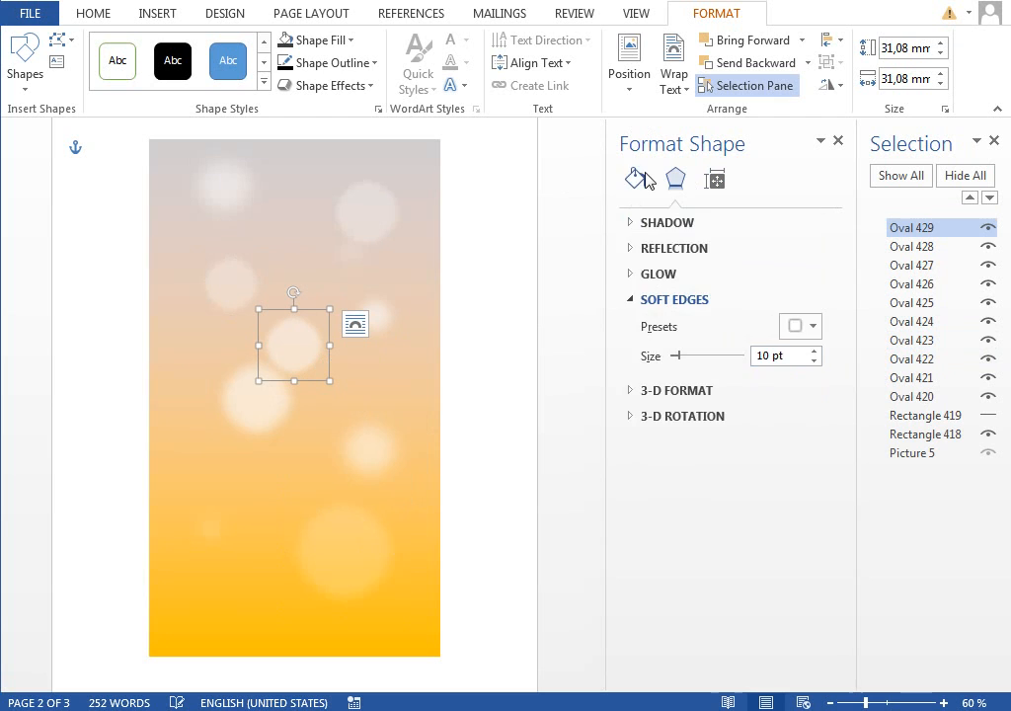
click(636, 177)
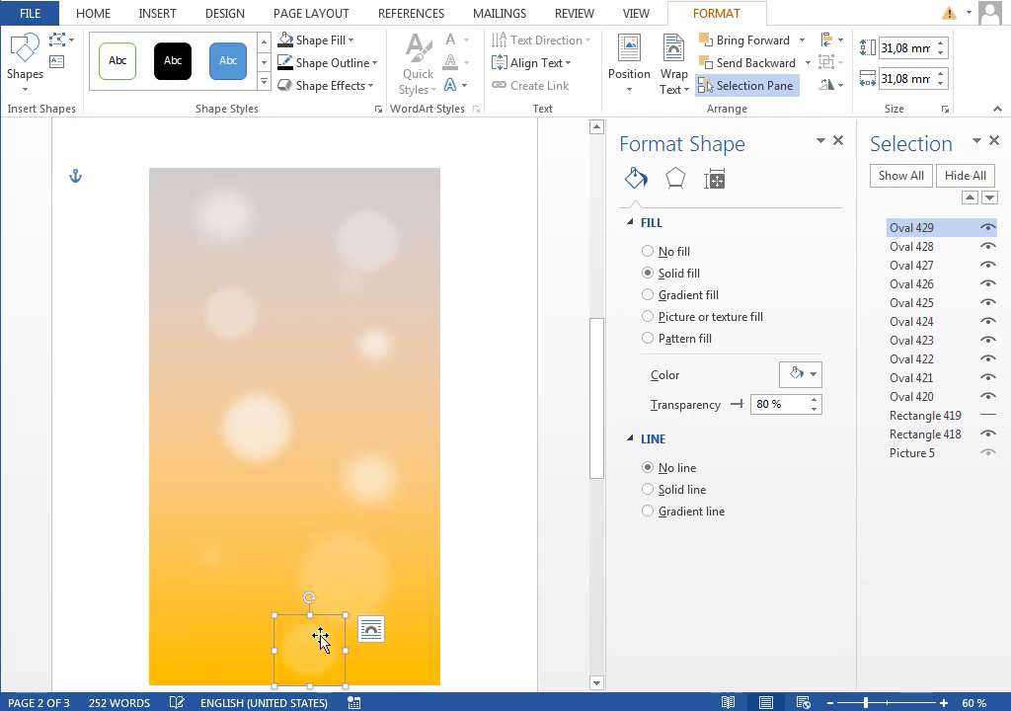
Reposition several small and large bokeh circles across the top, middle and bottom of the gradient.
drag(308, 648, 293, 177)
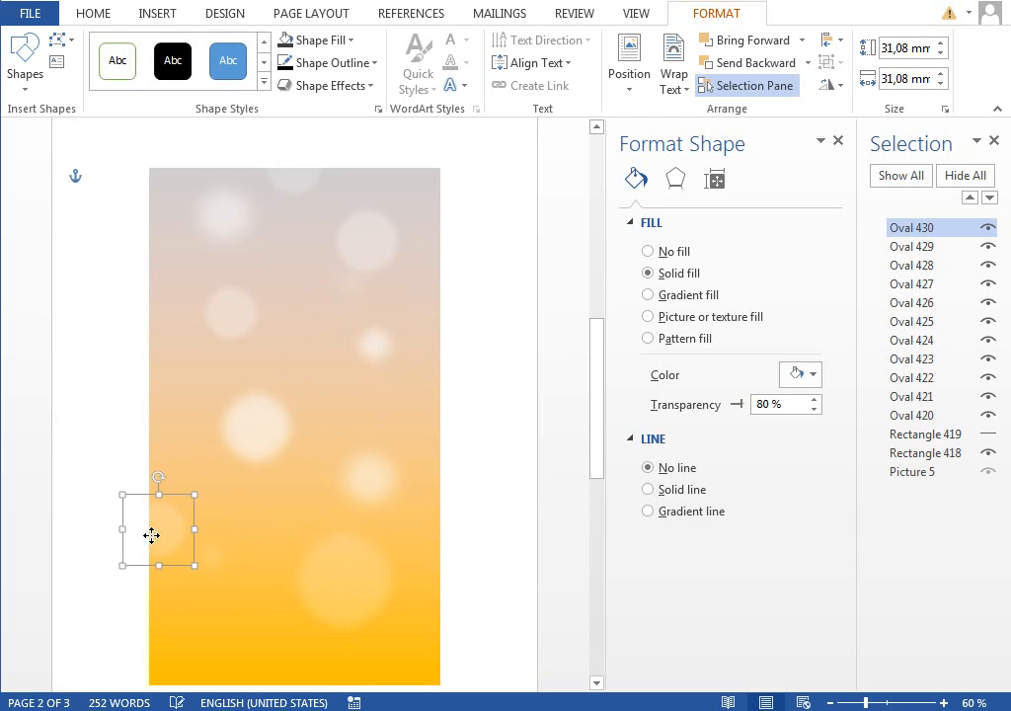
drag(158, 529, 239, 595)
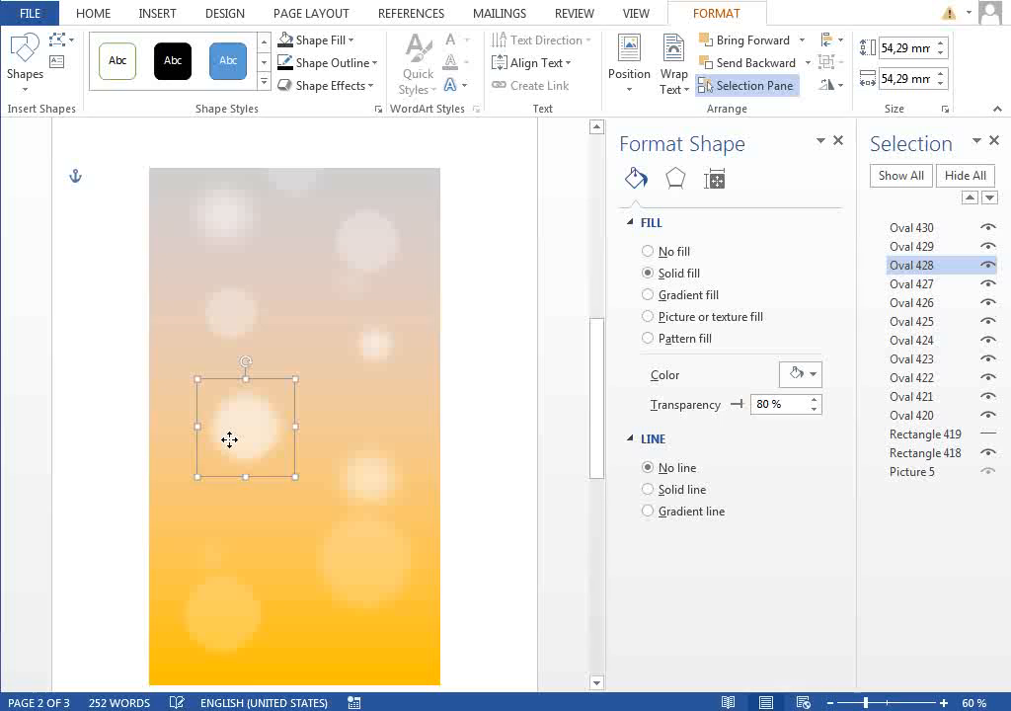
drag(245, 424, 358, 424)
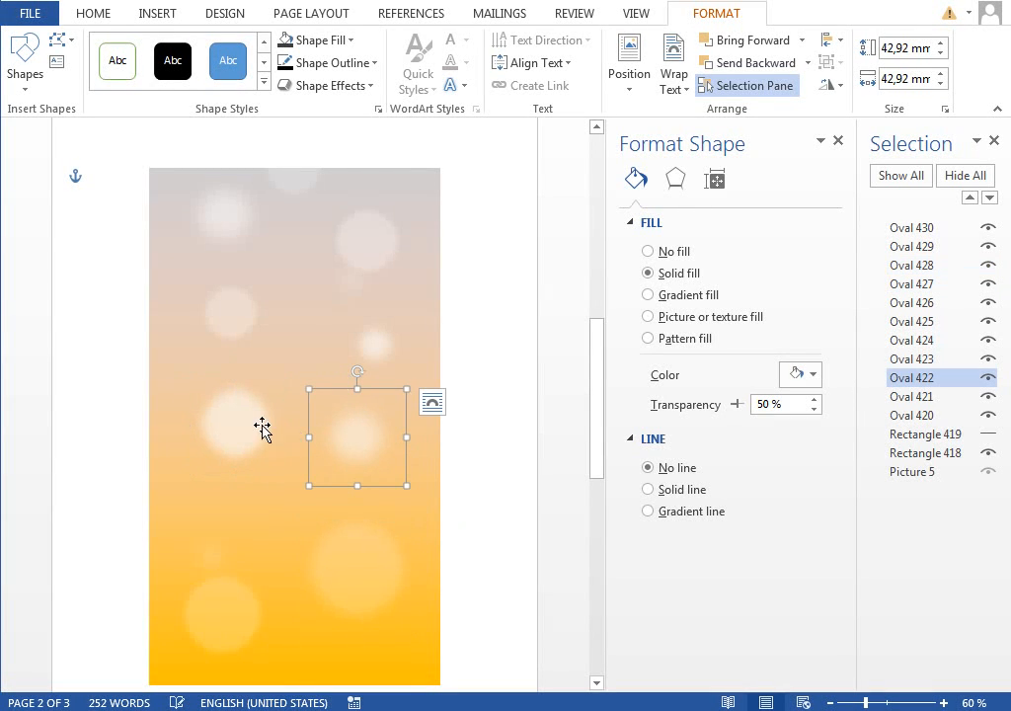
drag(357, 435, 320, 267)
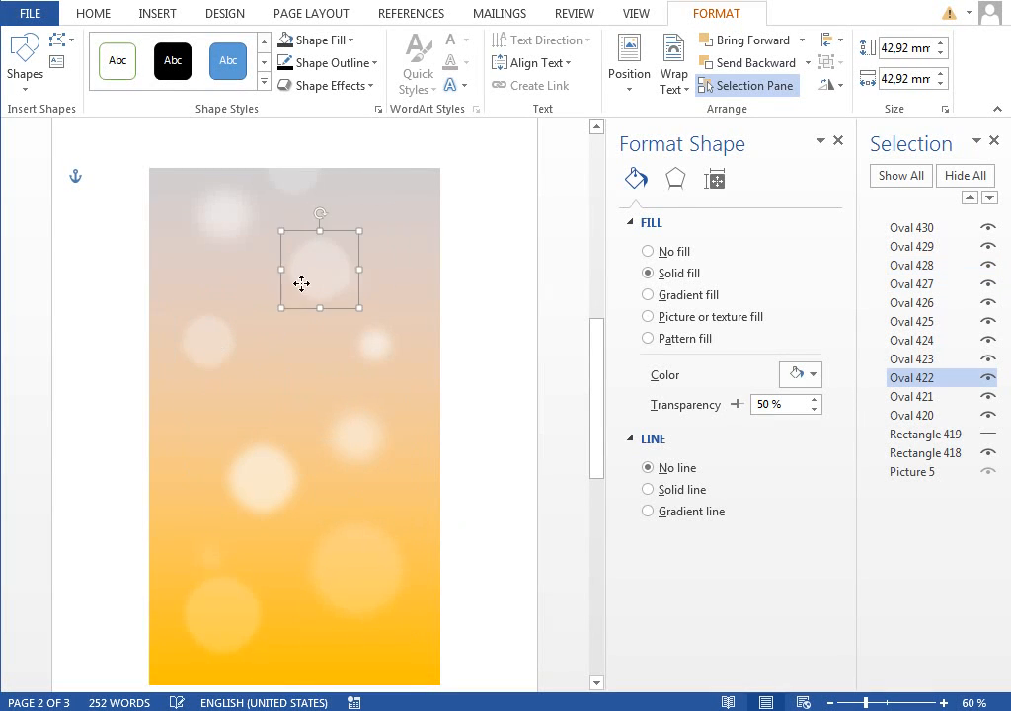
drag(320, 268, 399, 323)
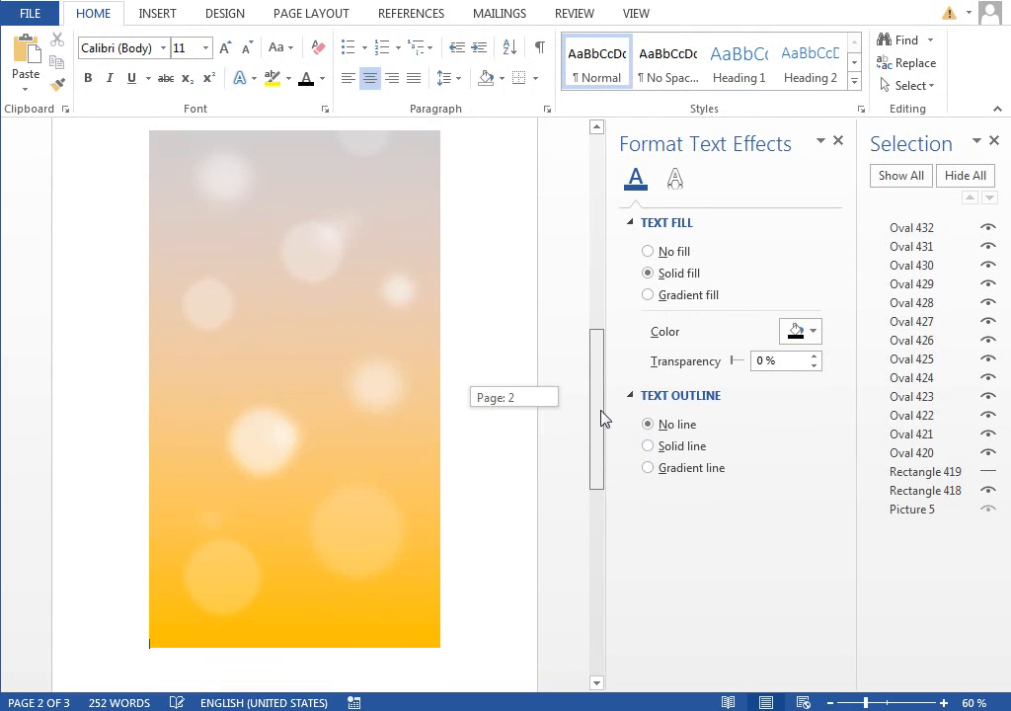
Give the bottom strip Rectangle 419 no outline and a 50% transparent fill.
click(261, 444)
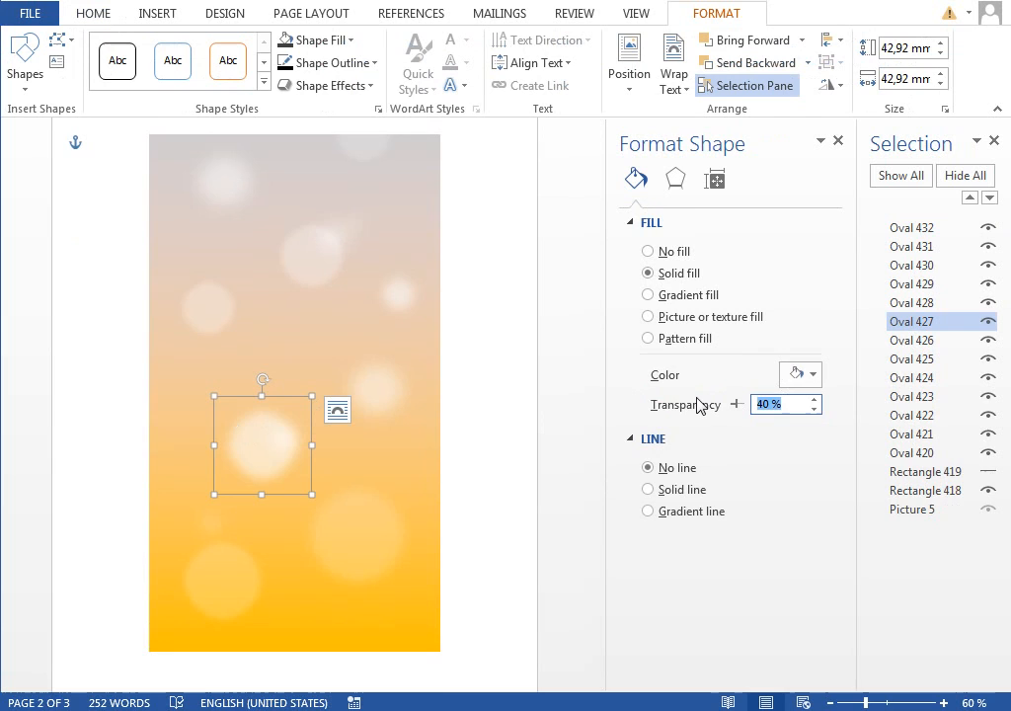
click(813, 399)
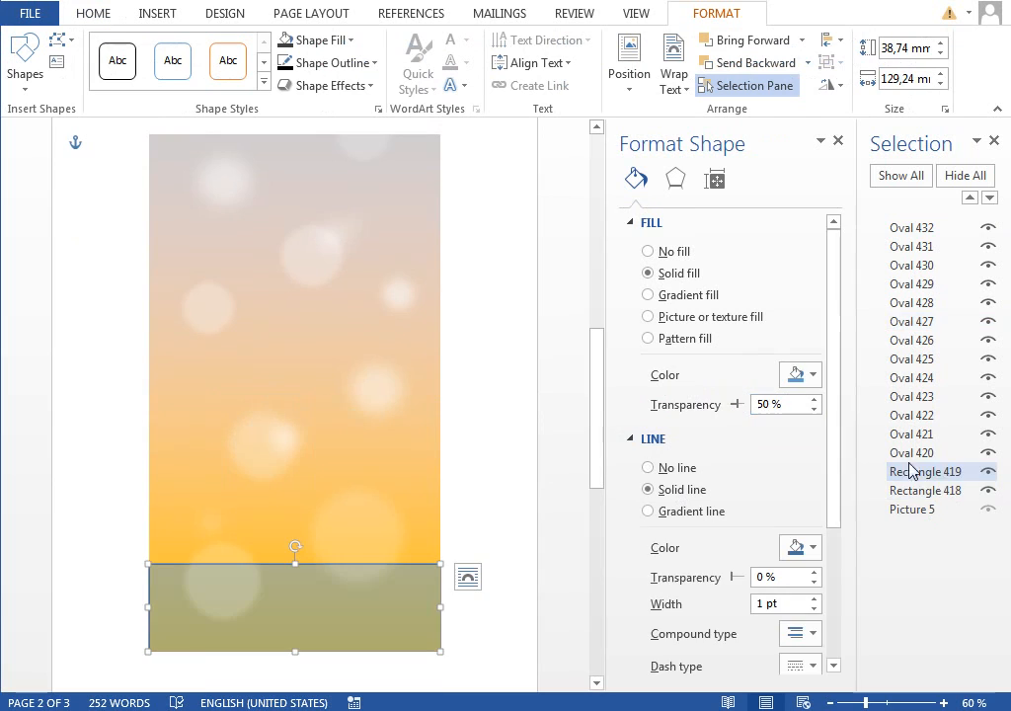
click(925, 470)
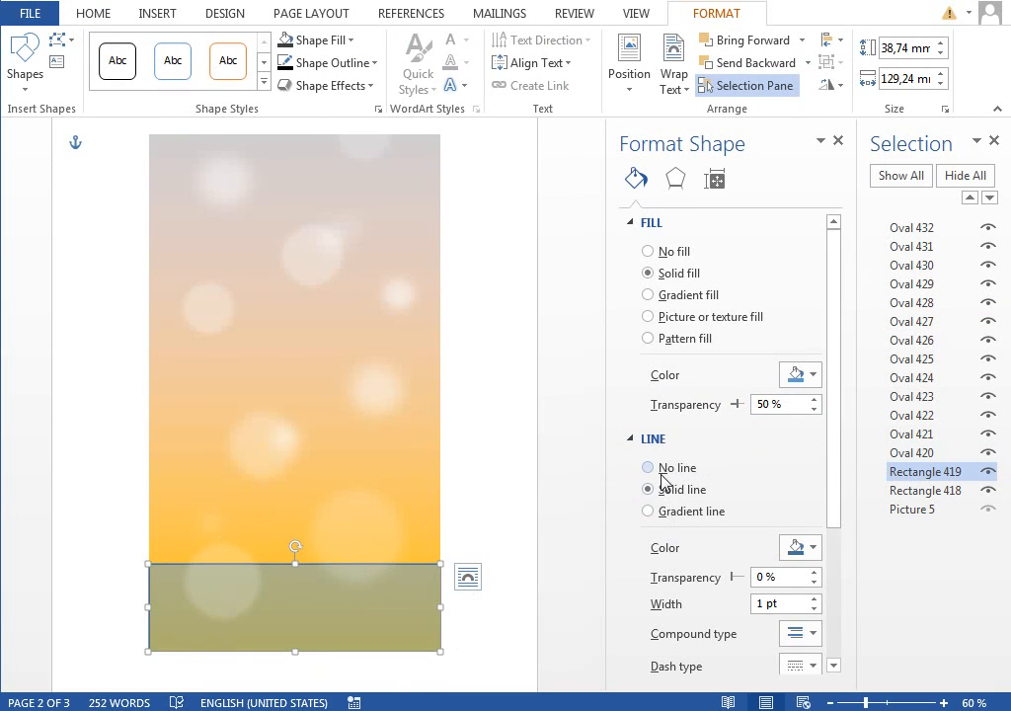
click(648, 466)
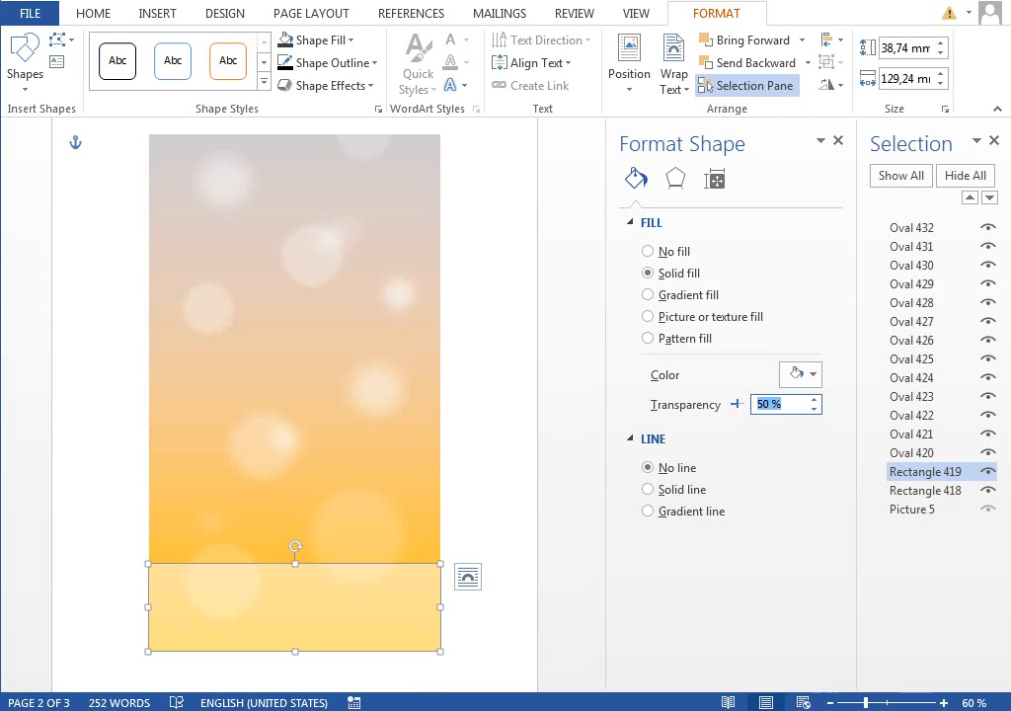
click(910, 302)
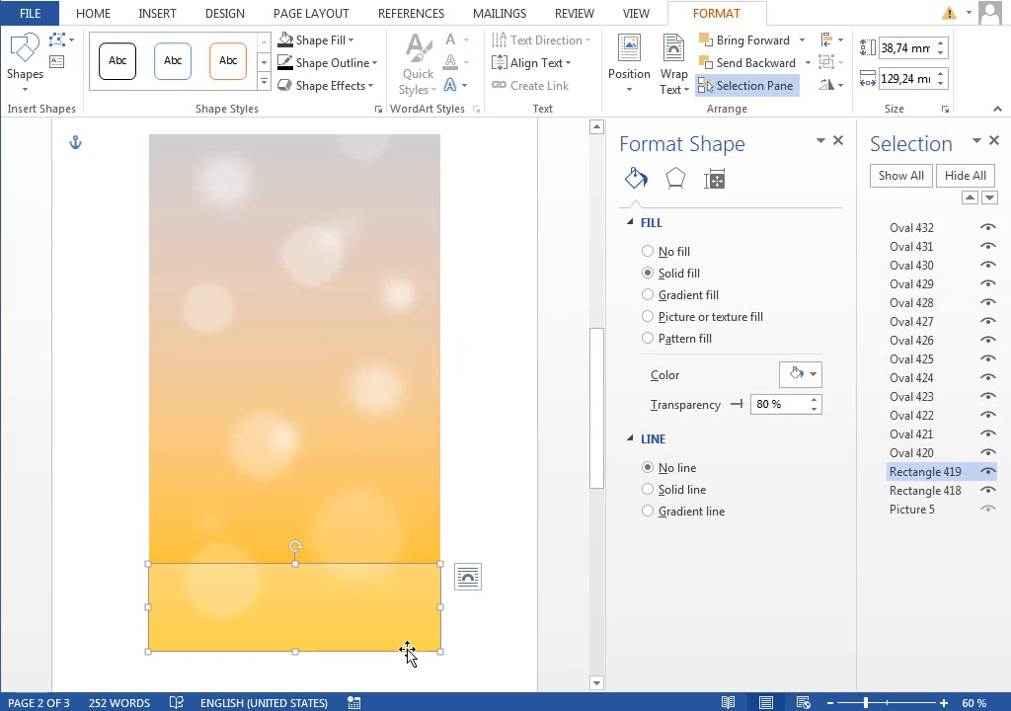
text(50%)
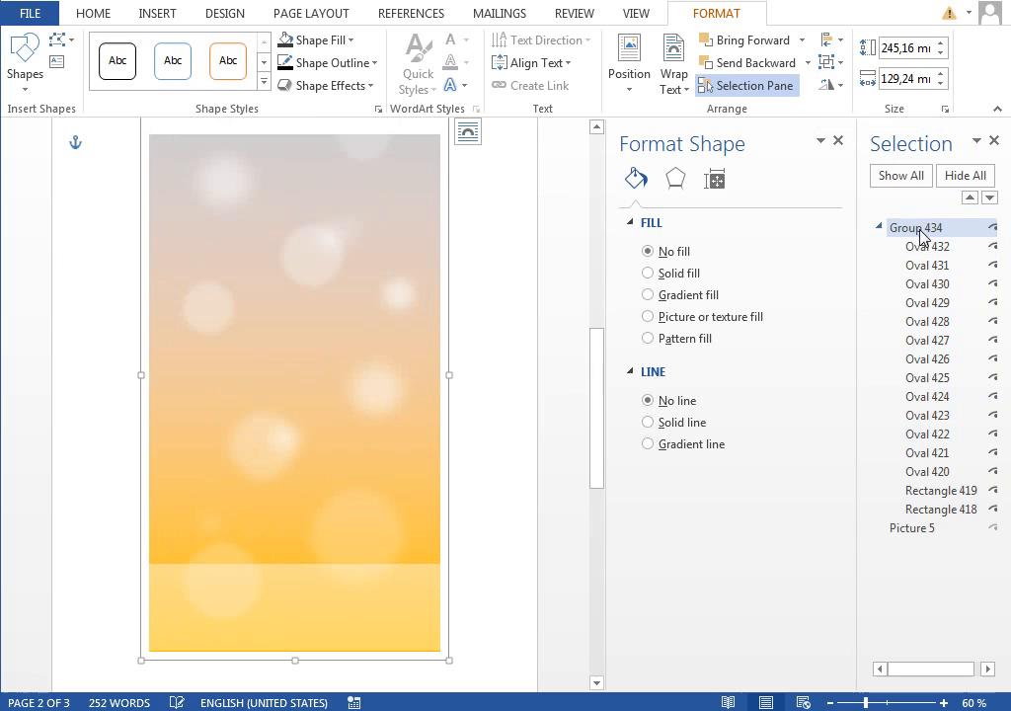
Rename the new bokeh group to 'background' and scroll toward the home-screen page.
double_click(917, 229)
text(background)
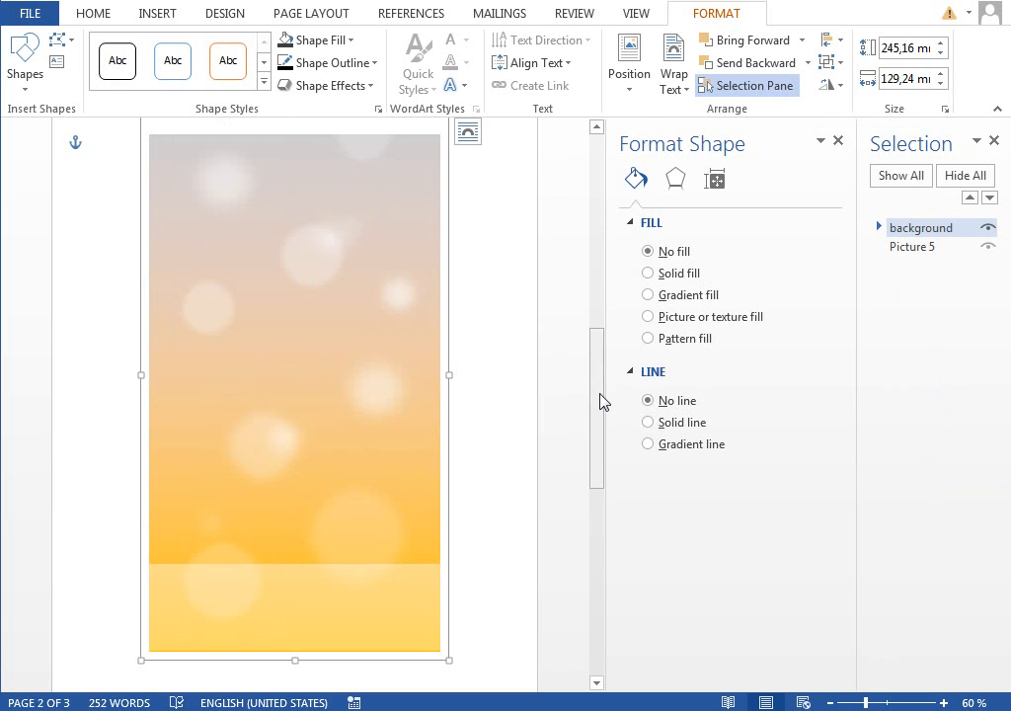
scroll(down, 3)
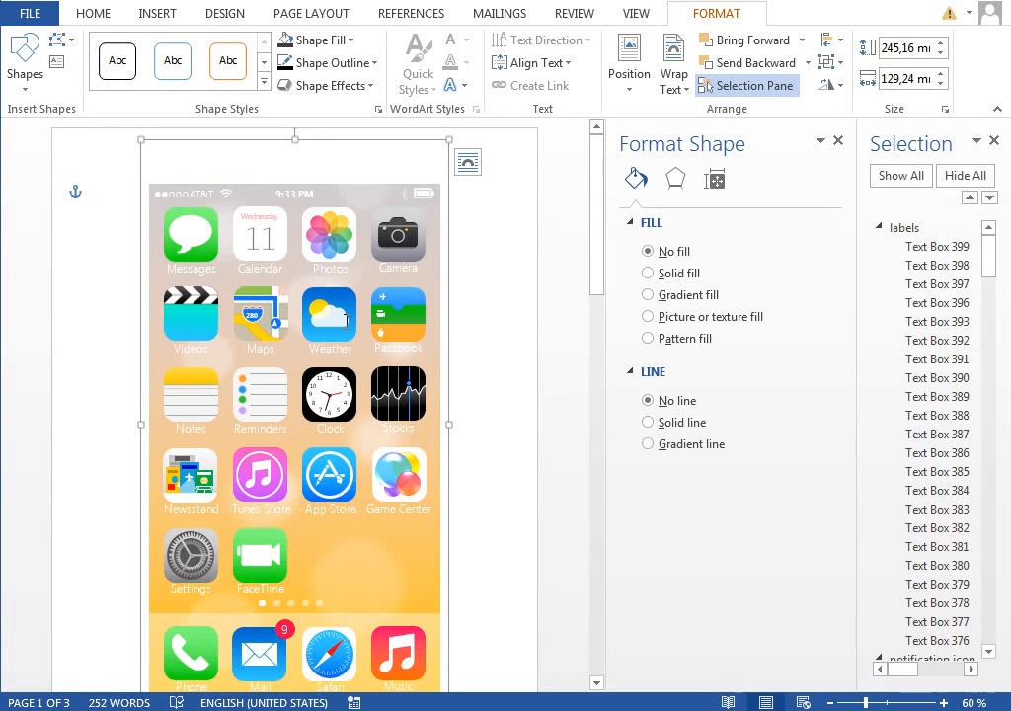
mouse_move(553, 482)
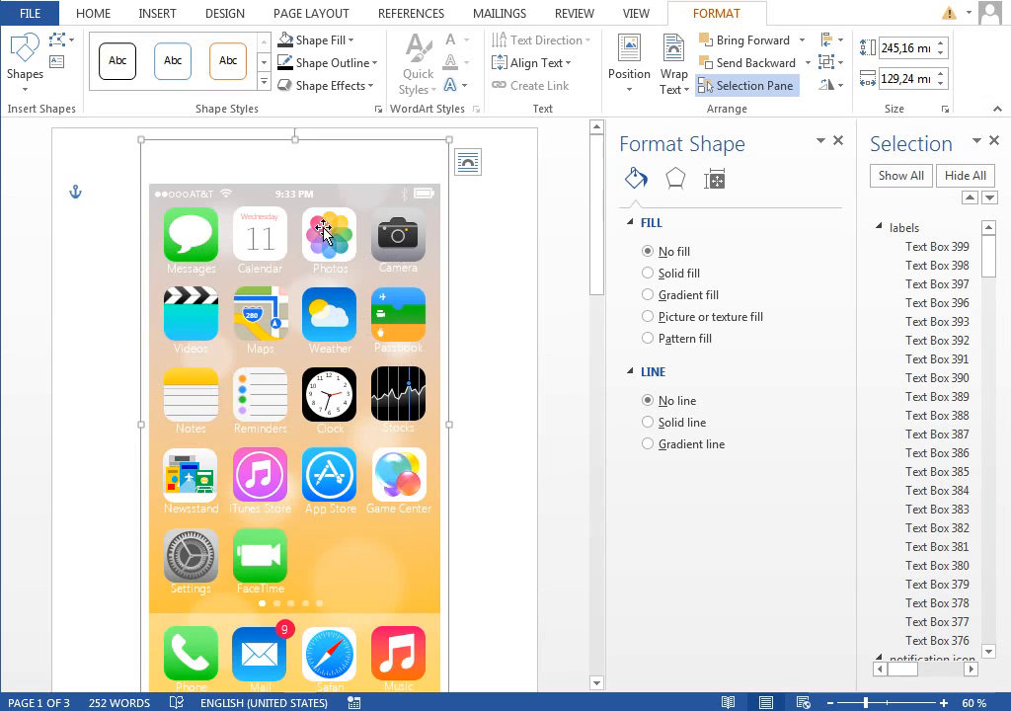
mouse_move(596, 278)
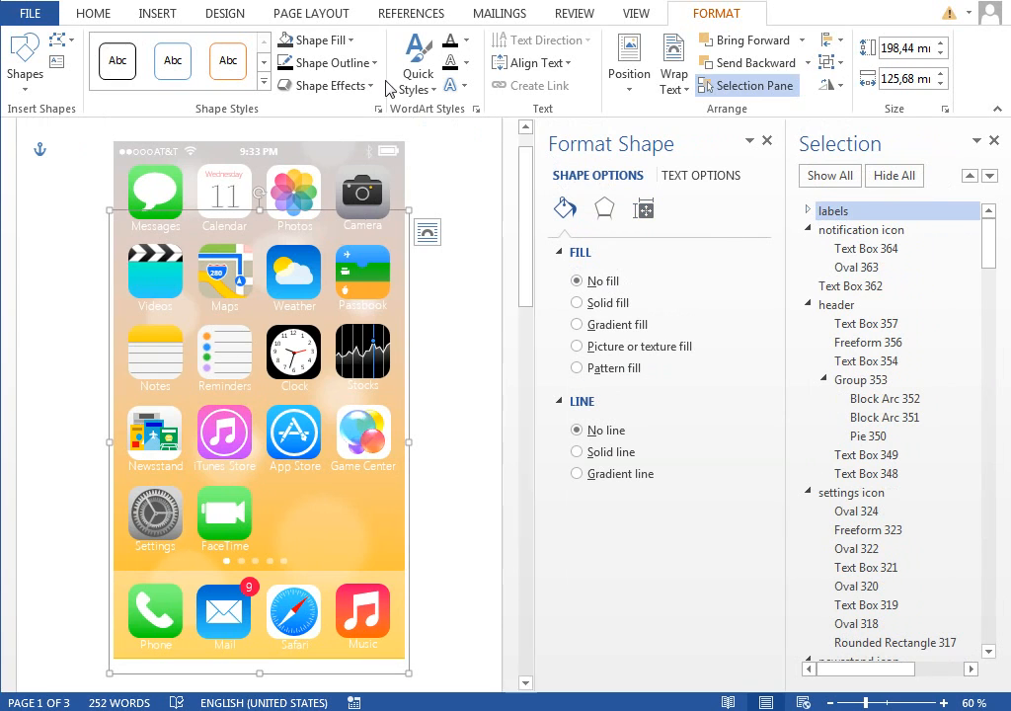
Select the page indicator dots above the dock while layering the background behind the icons.
click(93, 12)
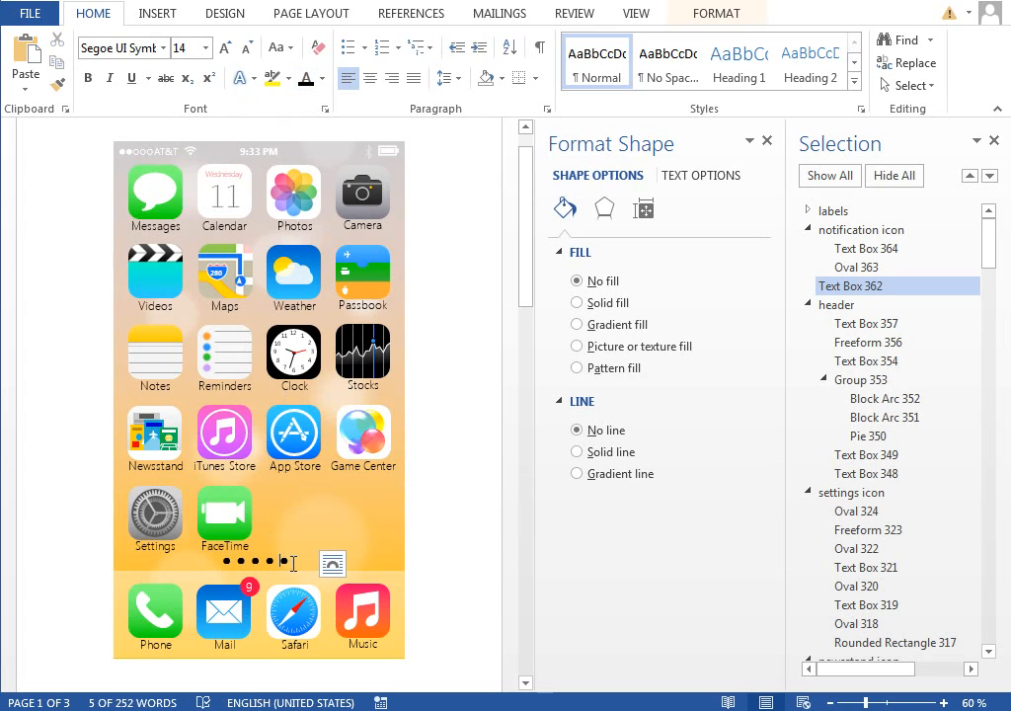
click(699, 174)
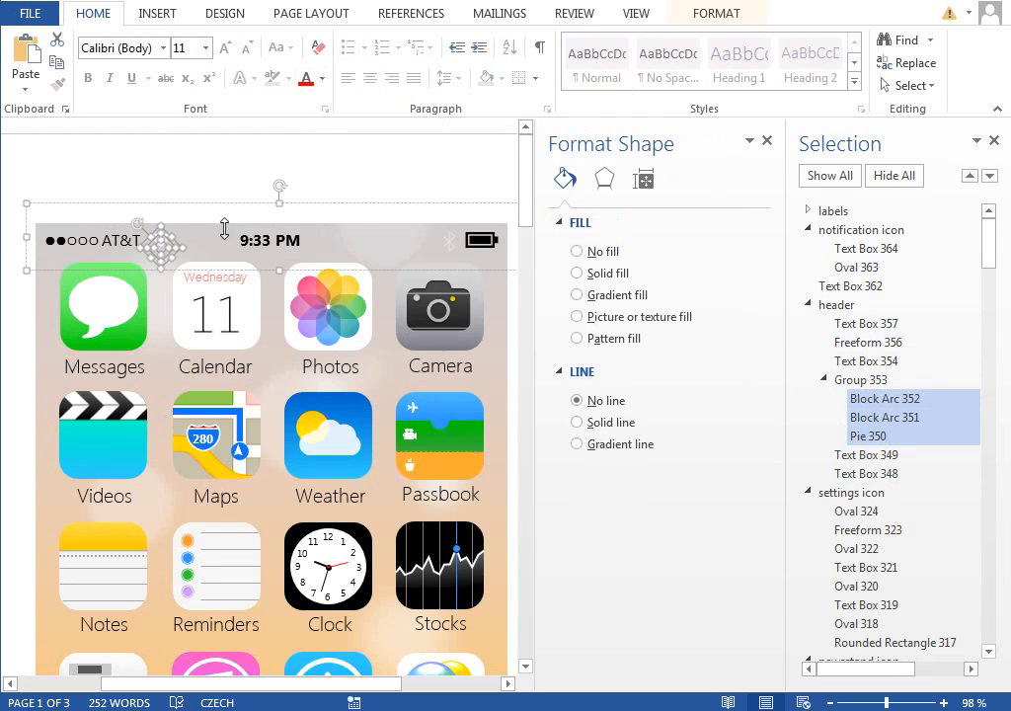
Fill the Wi-Fi arcs and pie solid black, then select the battery shape in the status bar.
click(715, 12)
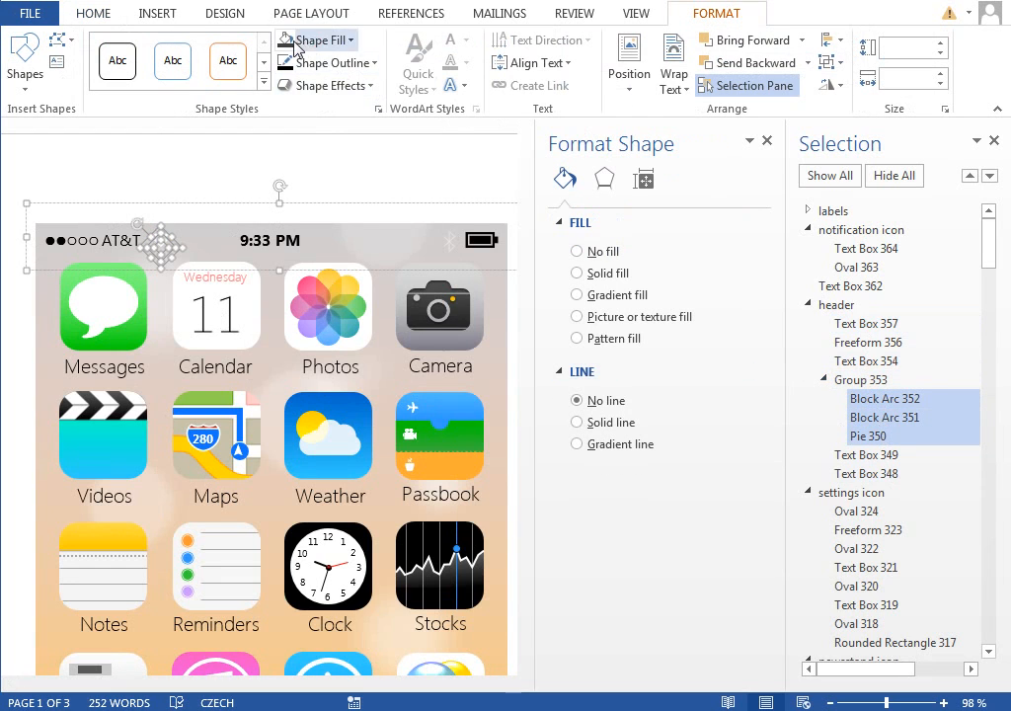
click(577, 273)
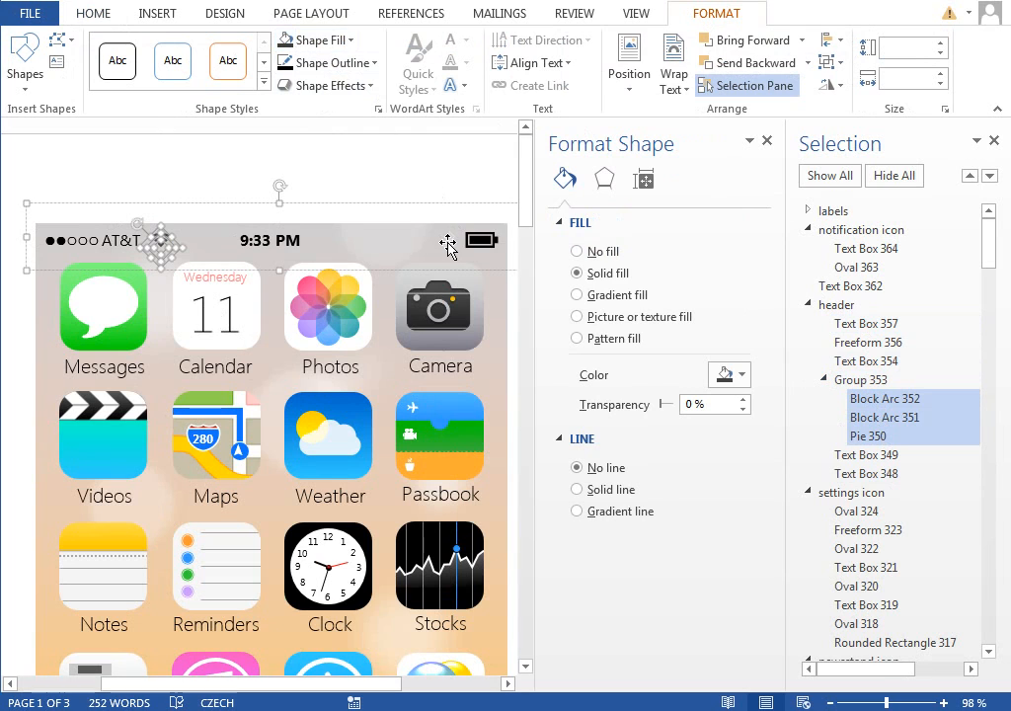
click(869, 339)
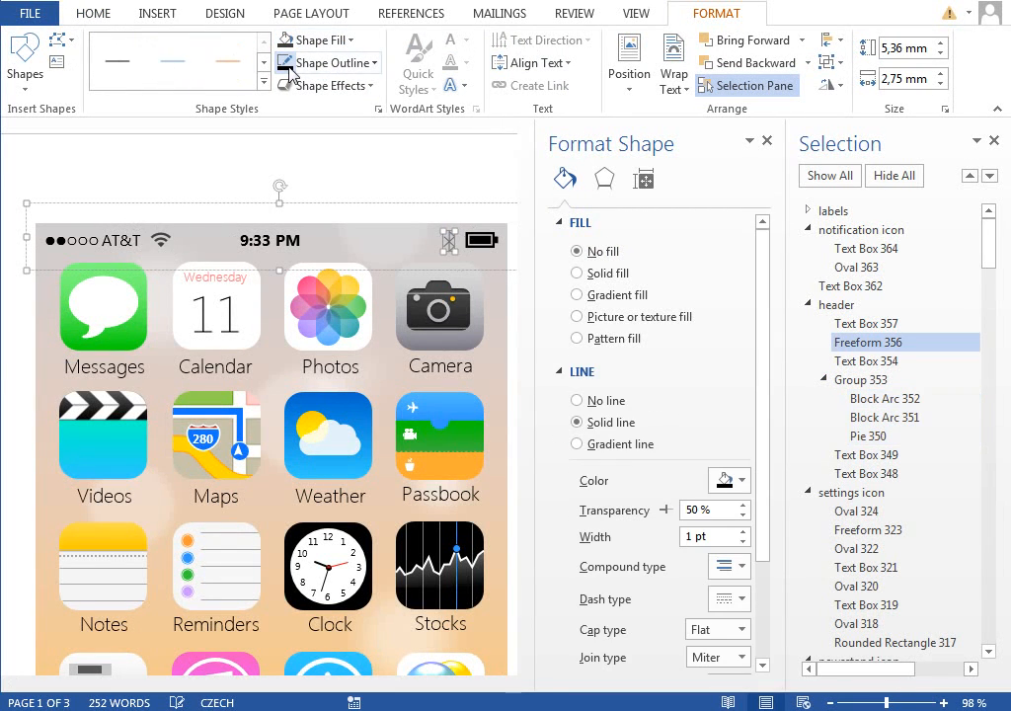
scroll(down, 3)
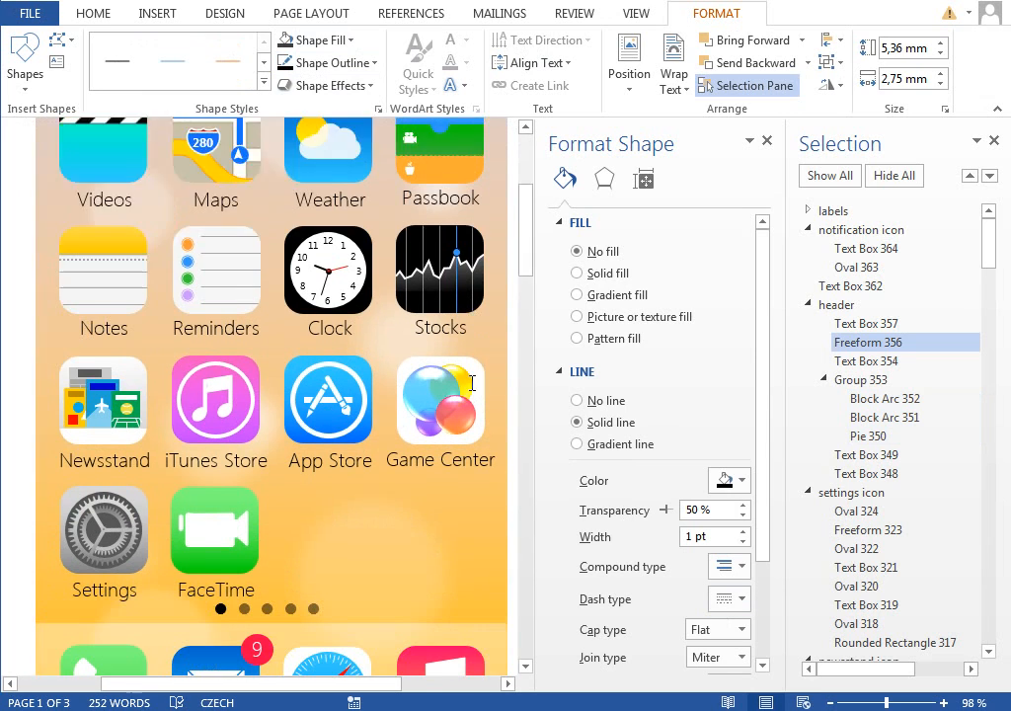
scroll(down, 3)
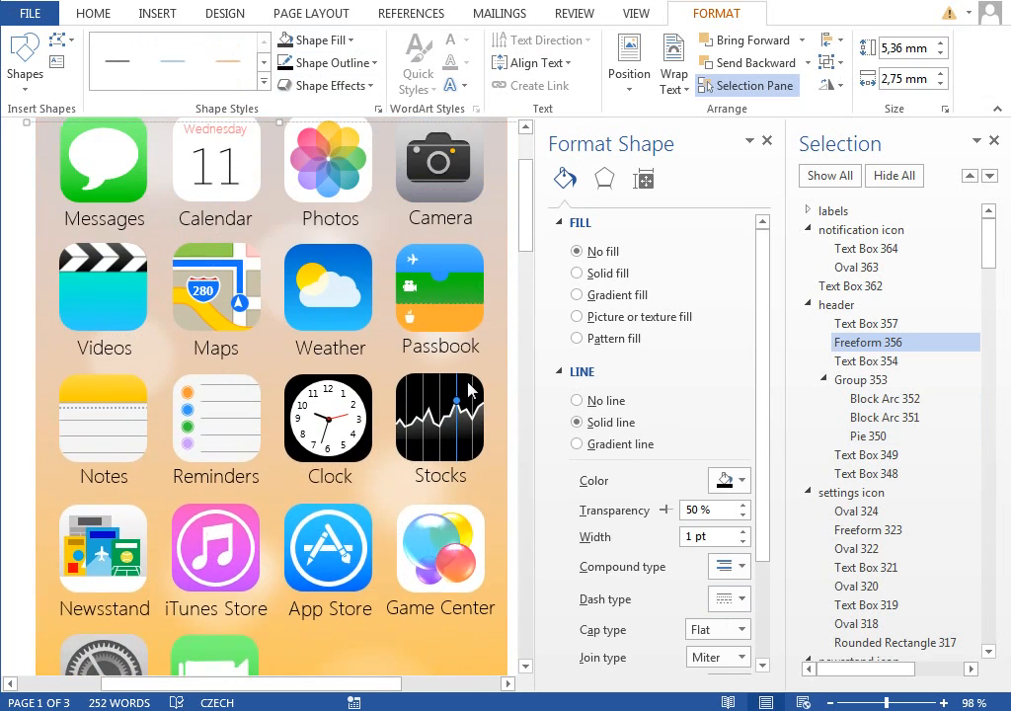